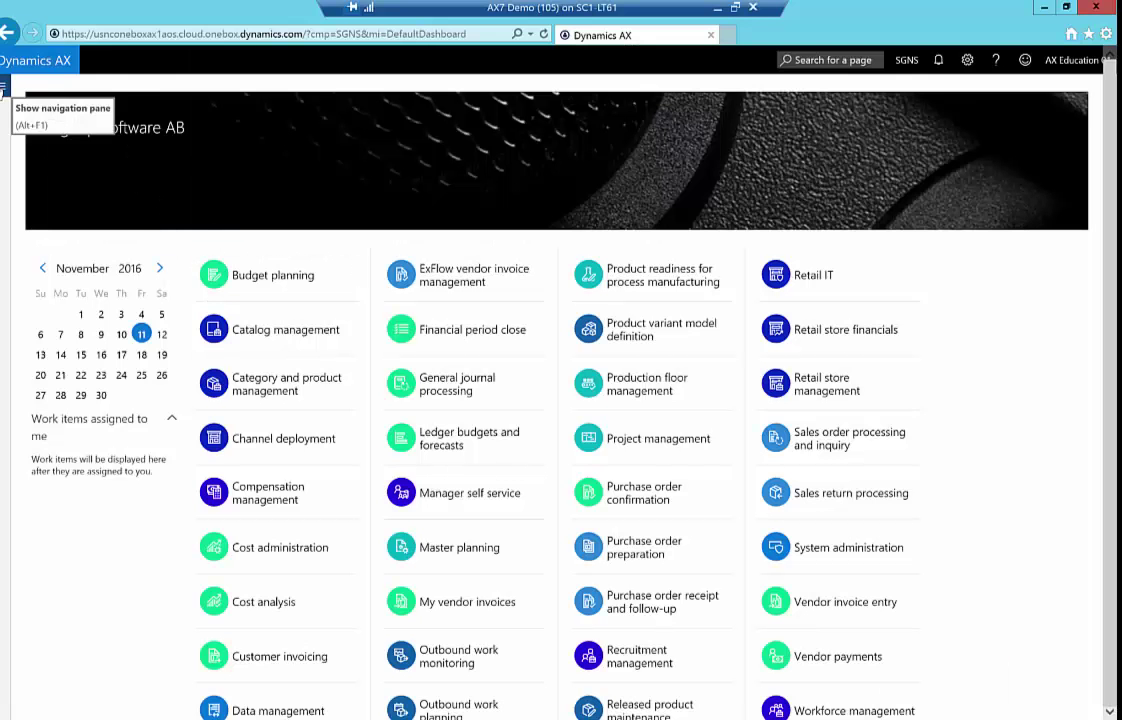
Step: Bring up the module navigation pane to reach the ExFlow import form
click(8, 88)
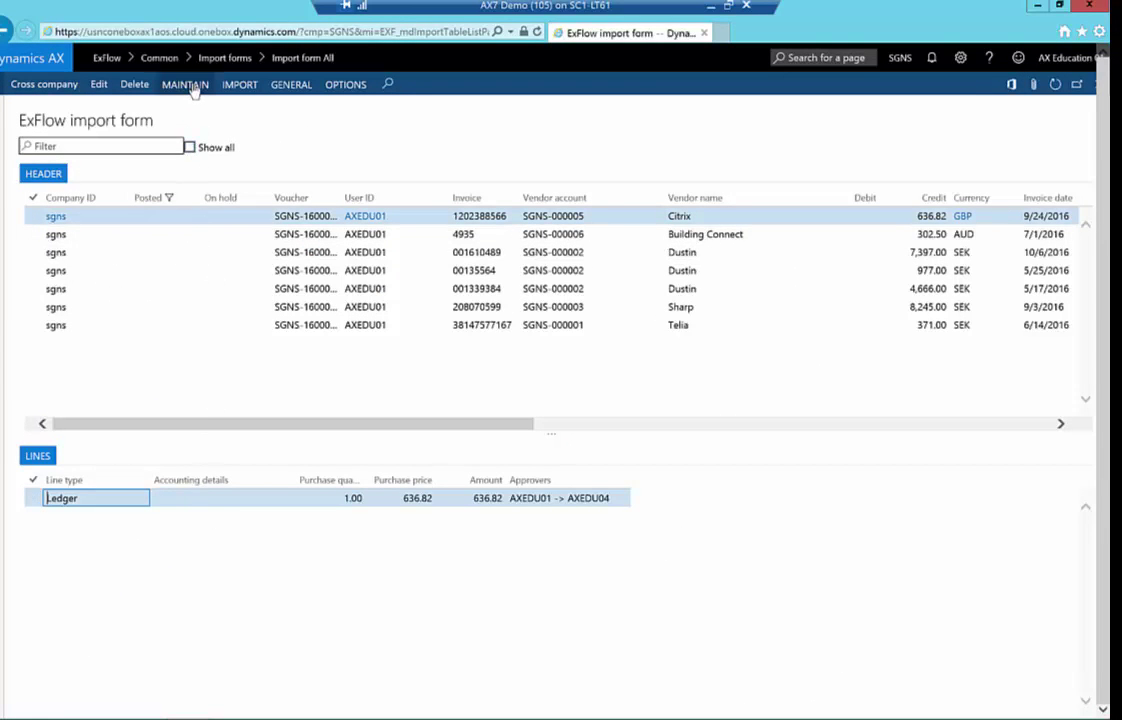
Step: Leave the import form and head to General ledger Account structures
click(184, 84)
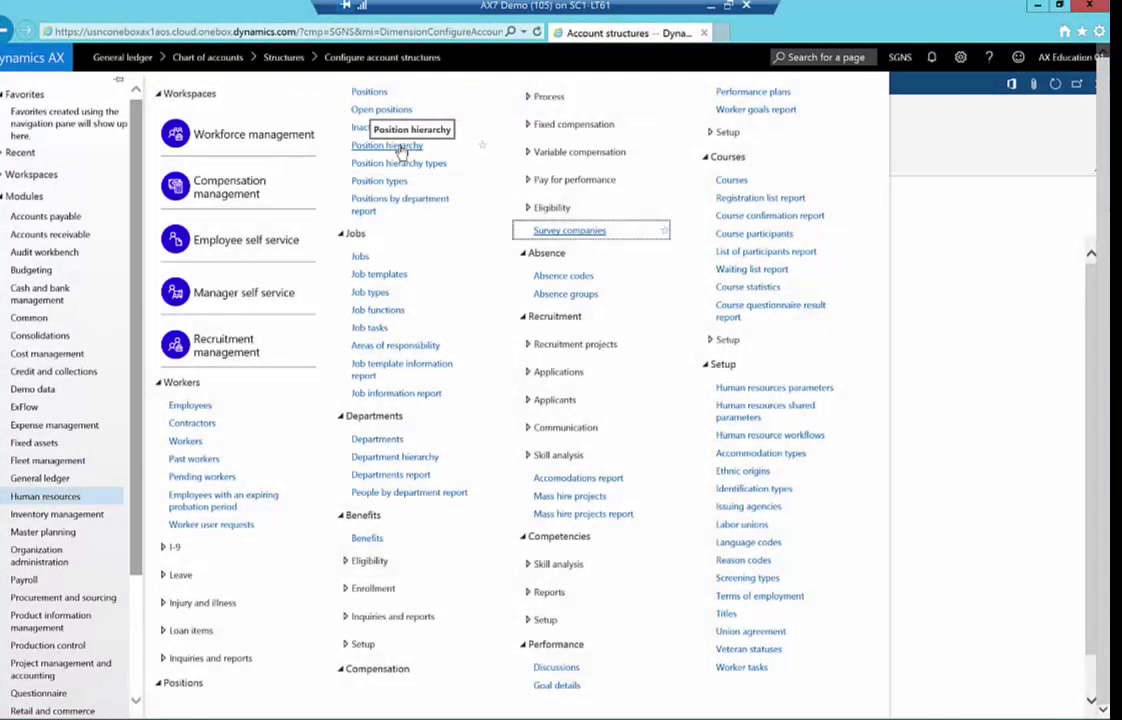
Step: Show the Position hierarchy and switch it to the ExFlow SGNS approval hierarchy
click(386, 144)
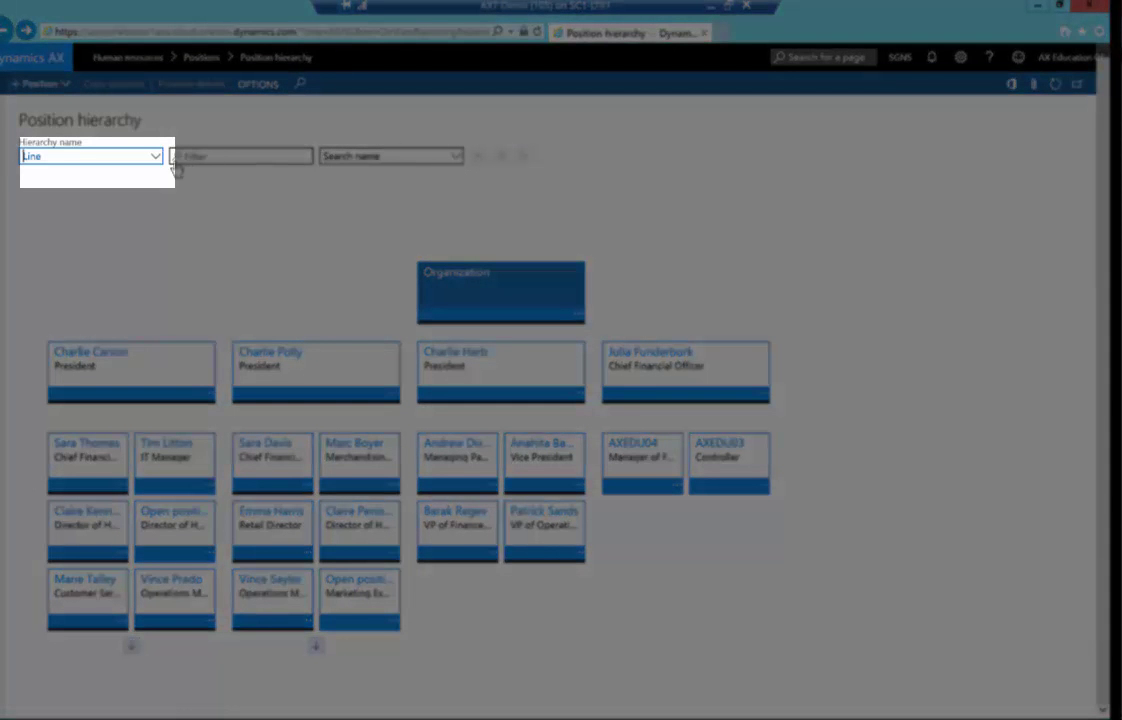
click(154, 156)
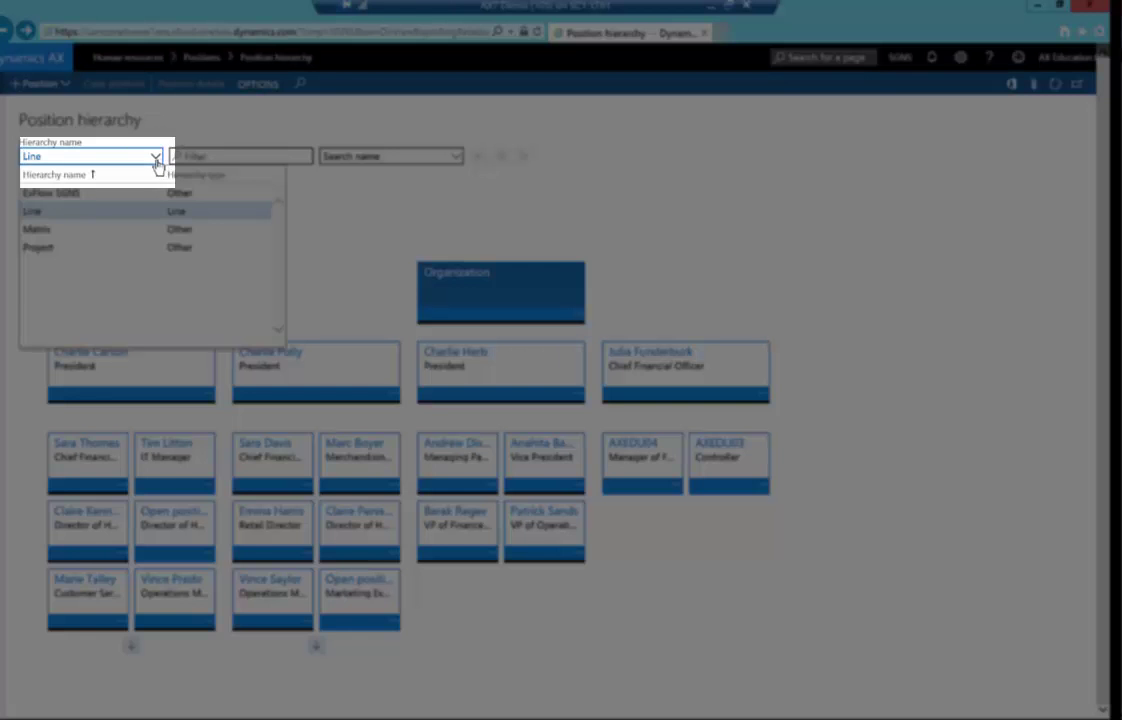
click(52, 192)
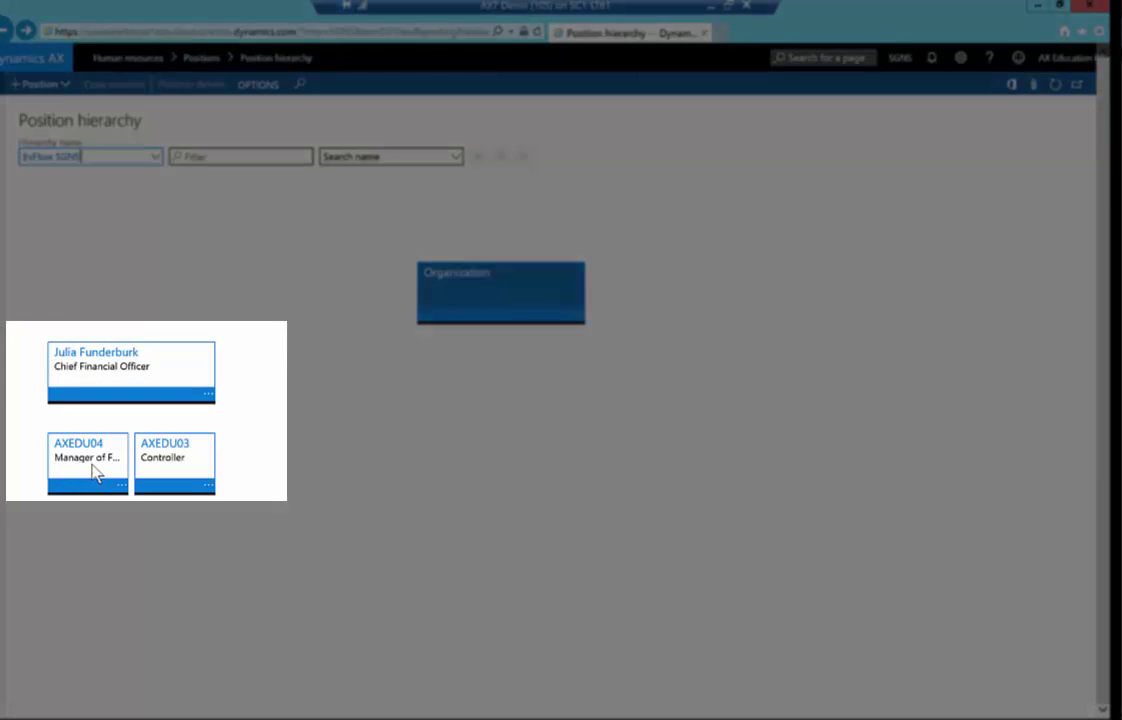
mouse_move(170, 478)
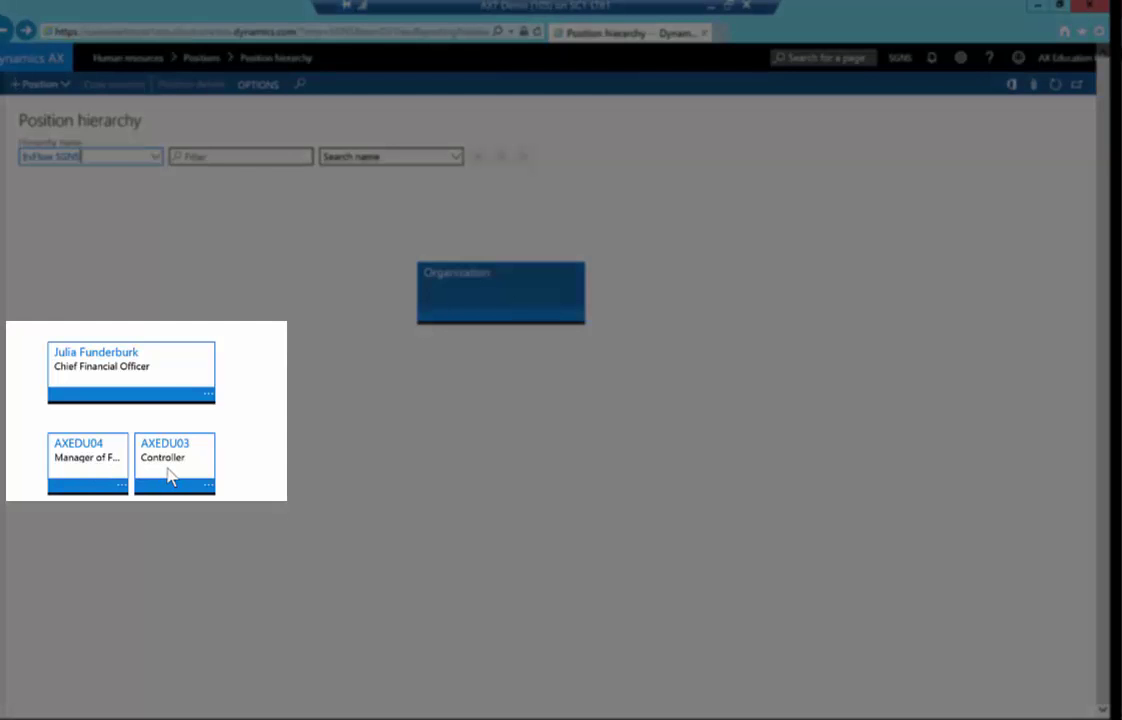
mouse_move(148, 398)
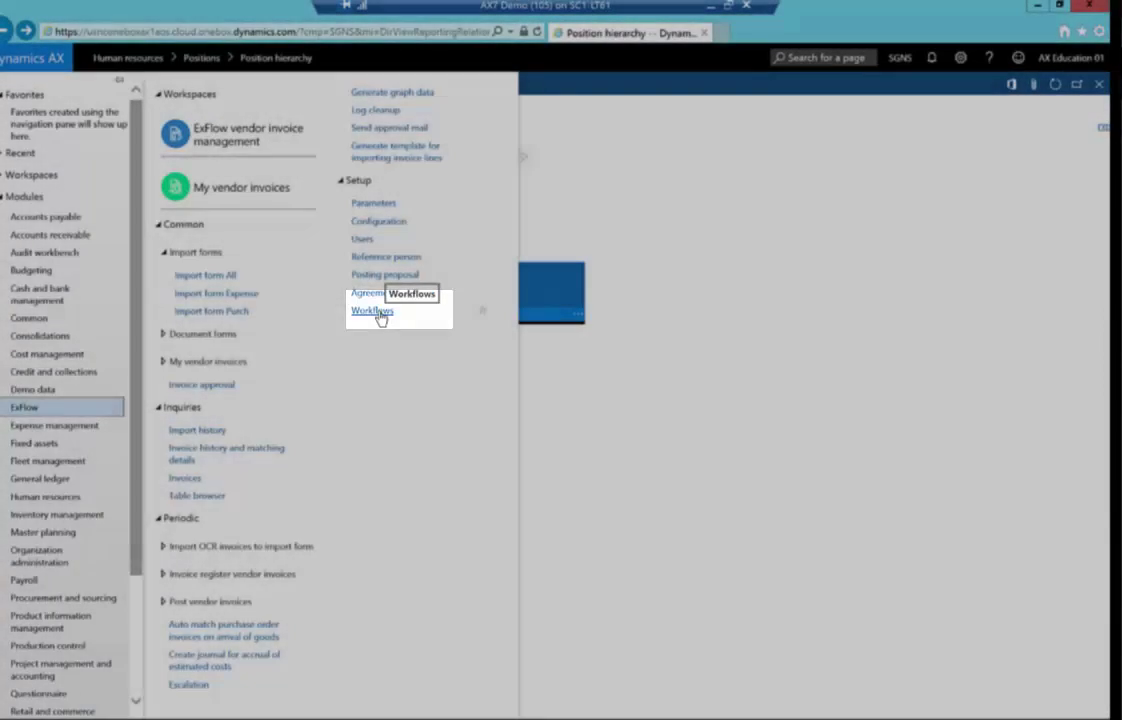
Step: Go to ExFlow workflows, list the approval workflow's versions and edit version 1.0.2.0
click(372, 312)
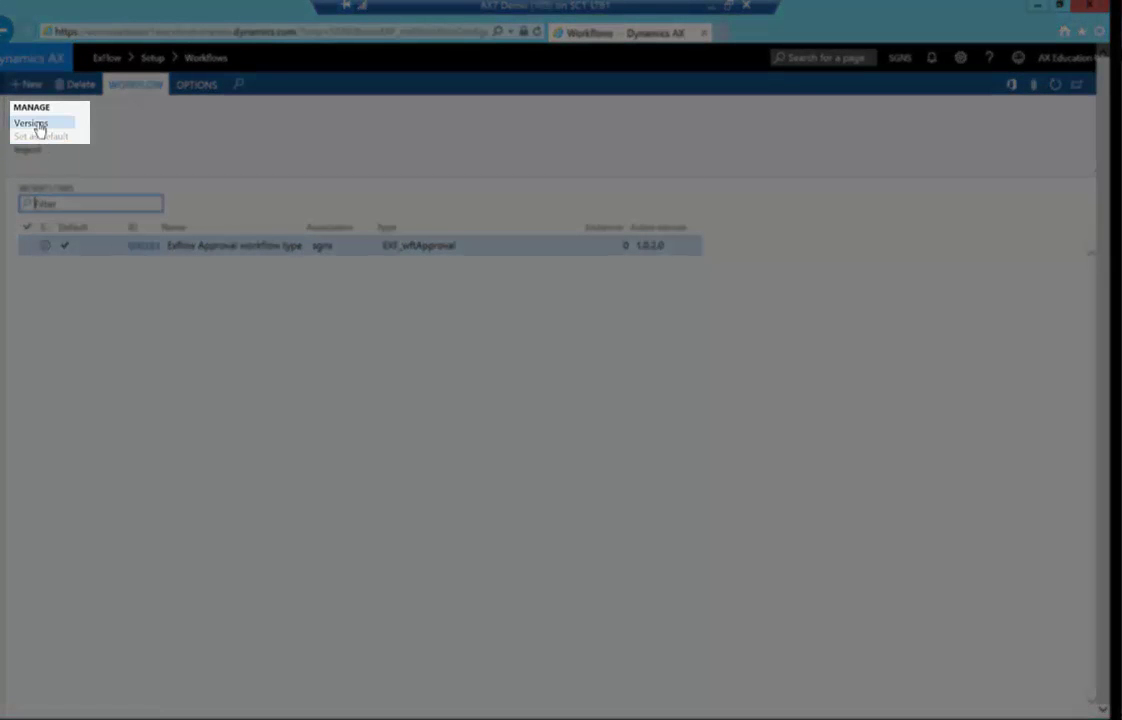
click(30, 124)
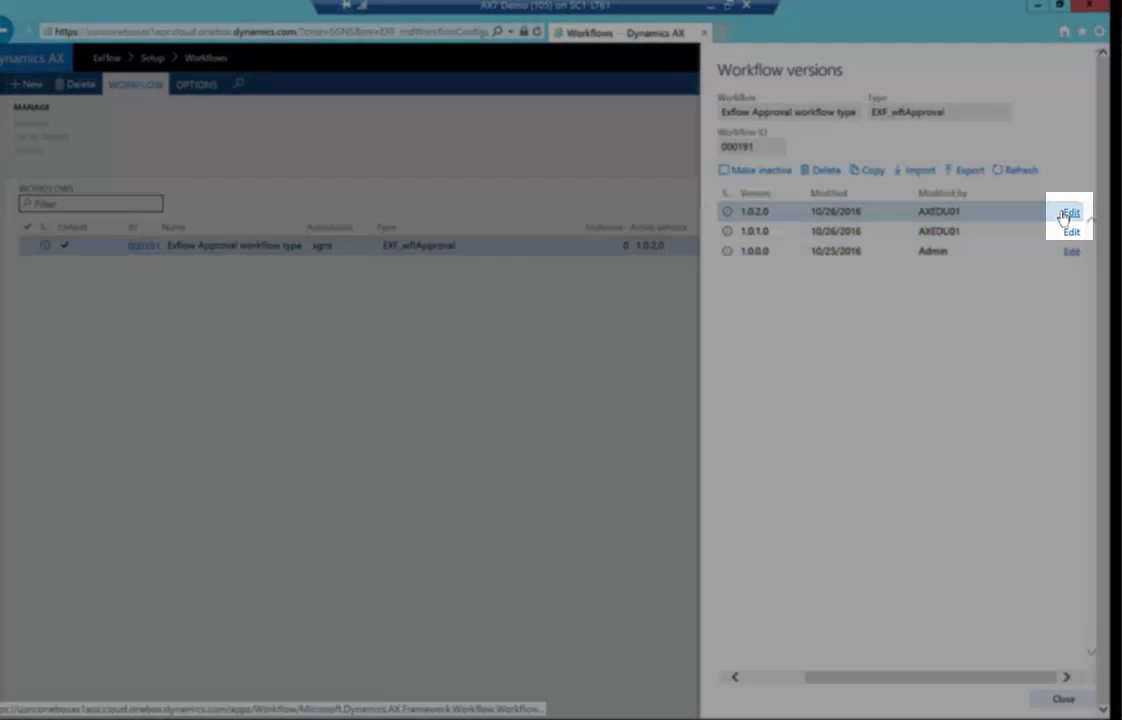
click(1072, 212)
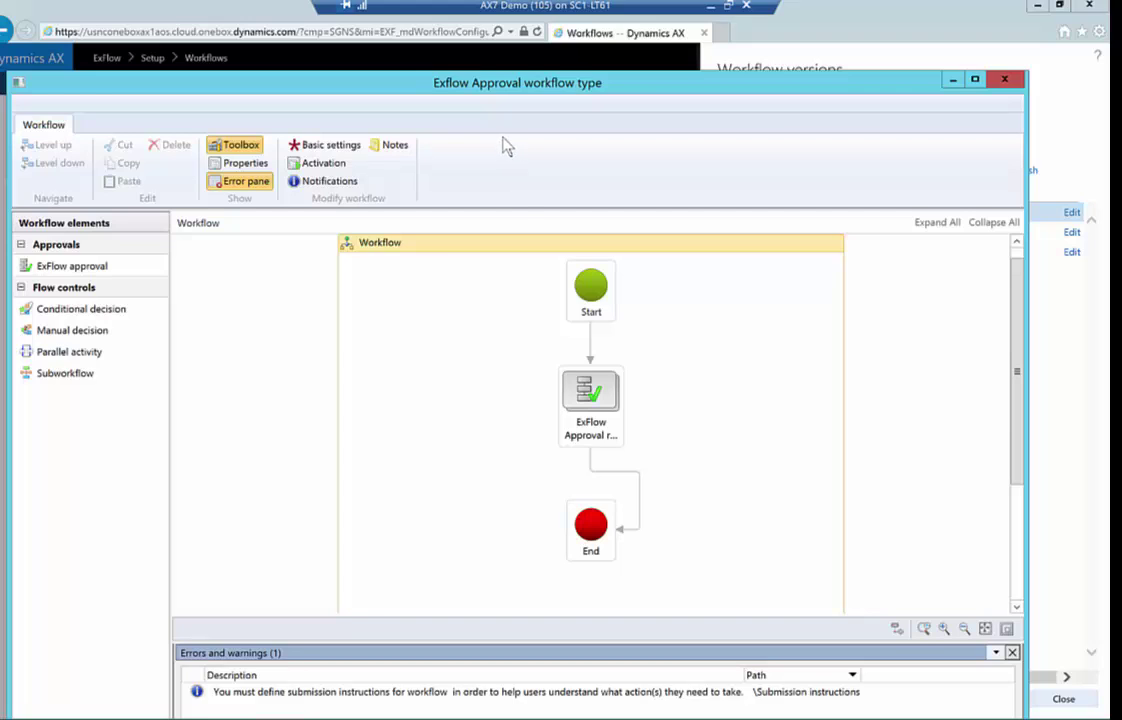
mouse_move(532, 212)
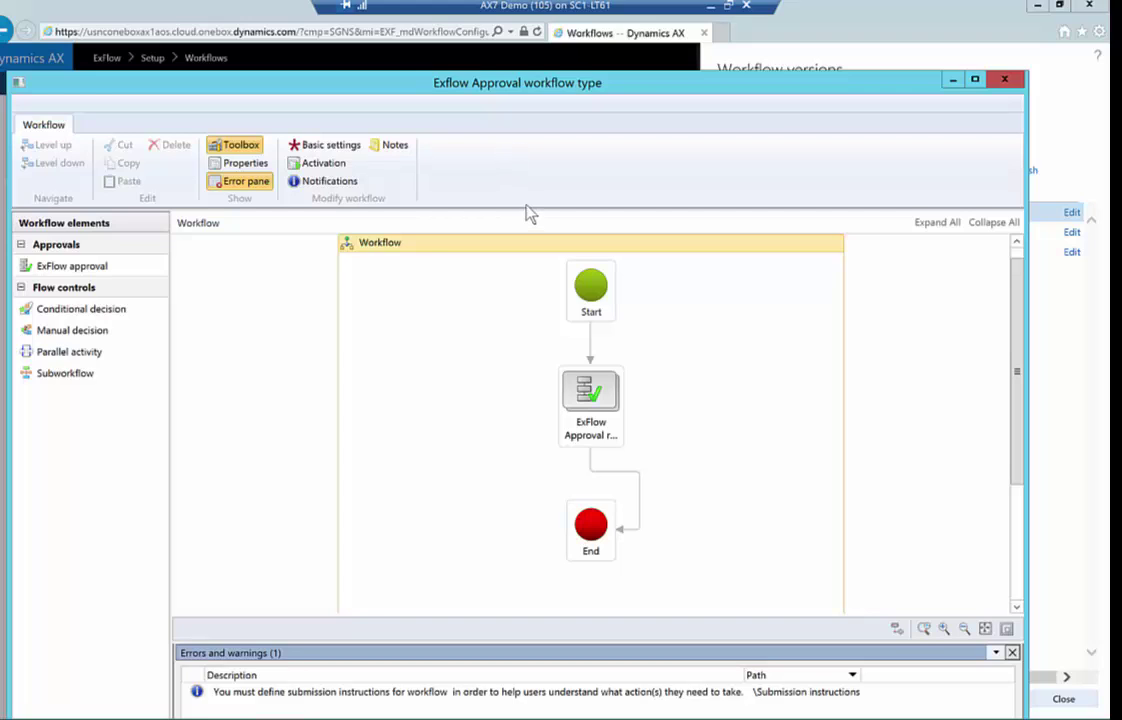
mouse_move(528, 204)
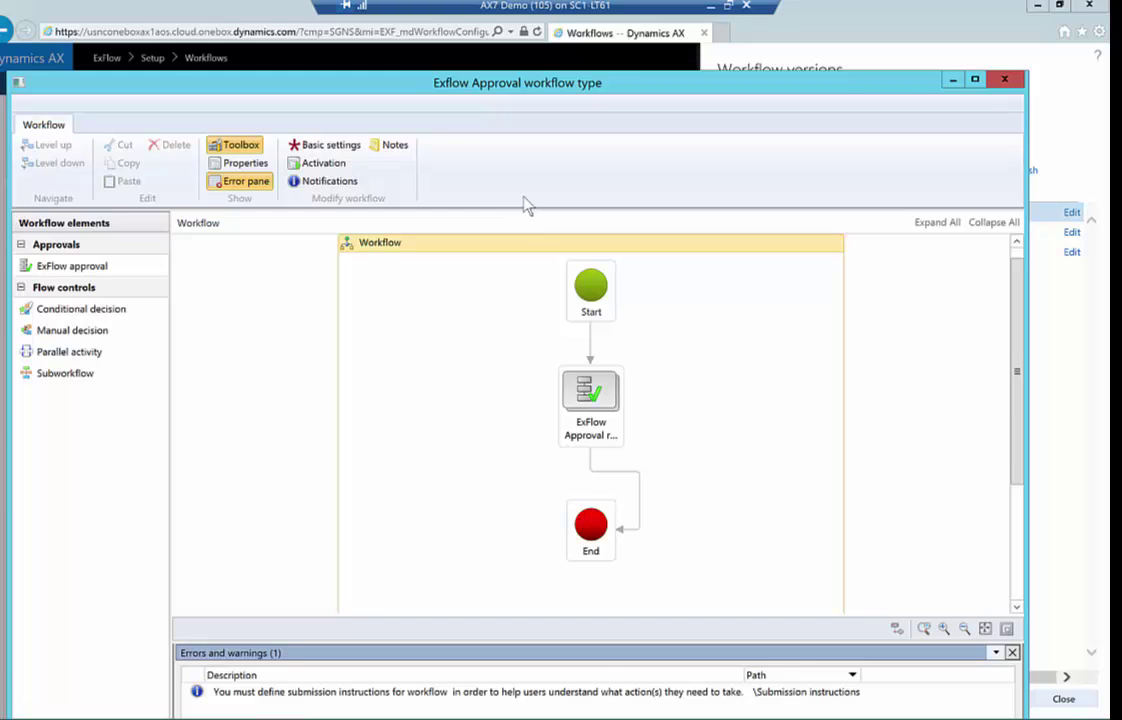
mouse_move(528, 204)
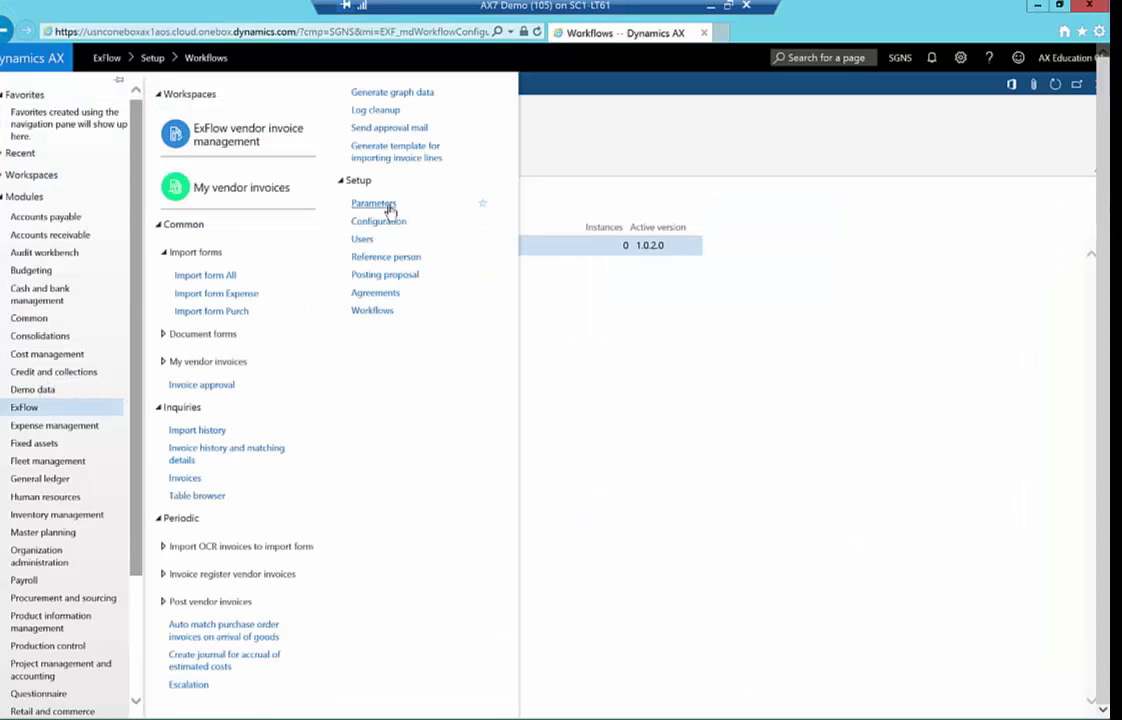
Step: Bring up the ExFlow parameters page on the way back to the import form
click(372, 204)
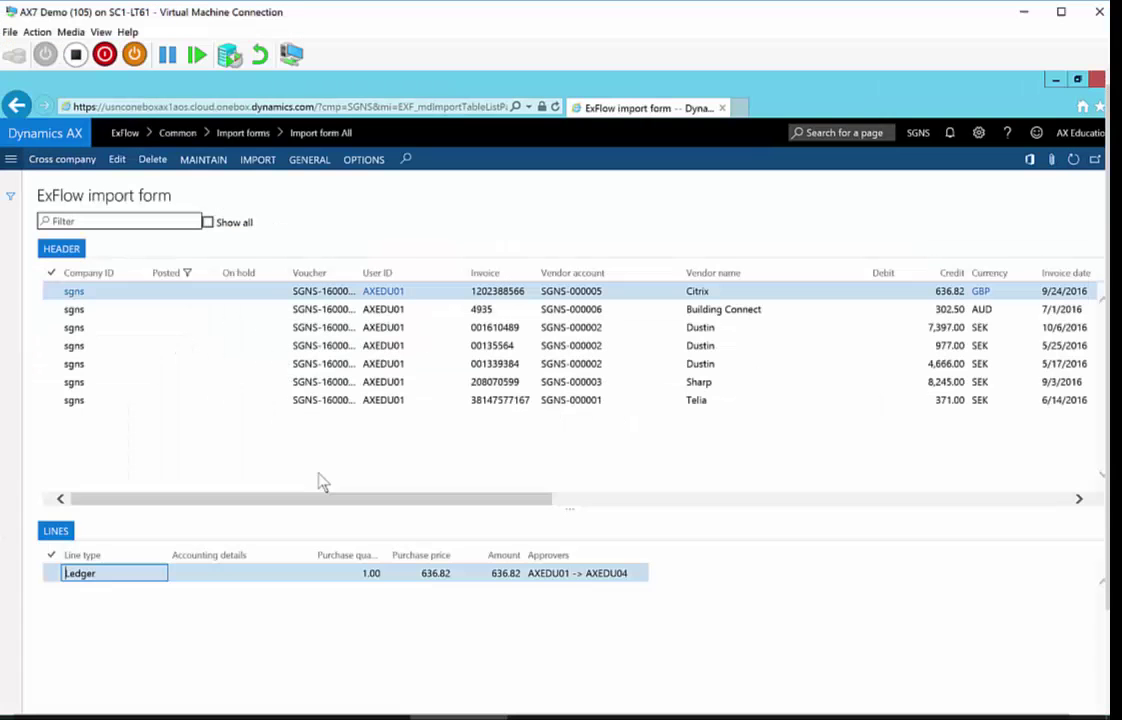
mouse_move(308, 468)
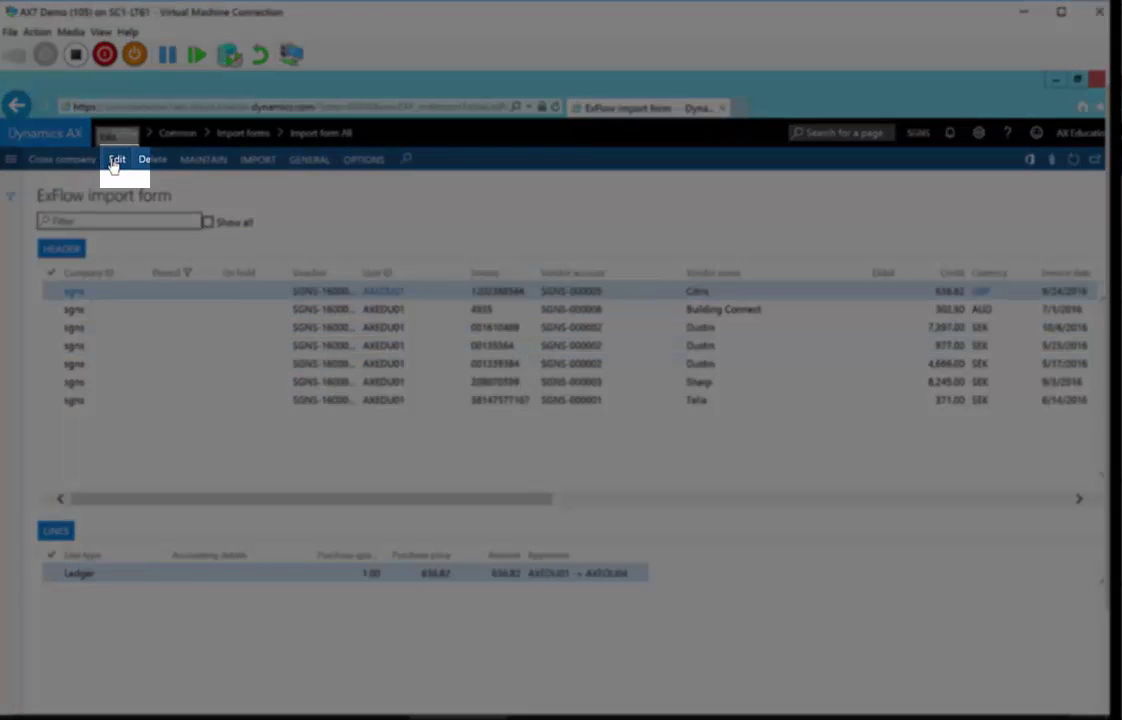
Step: Open the first Citrix invoice from the import form for editing
click(116, 160)
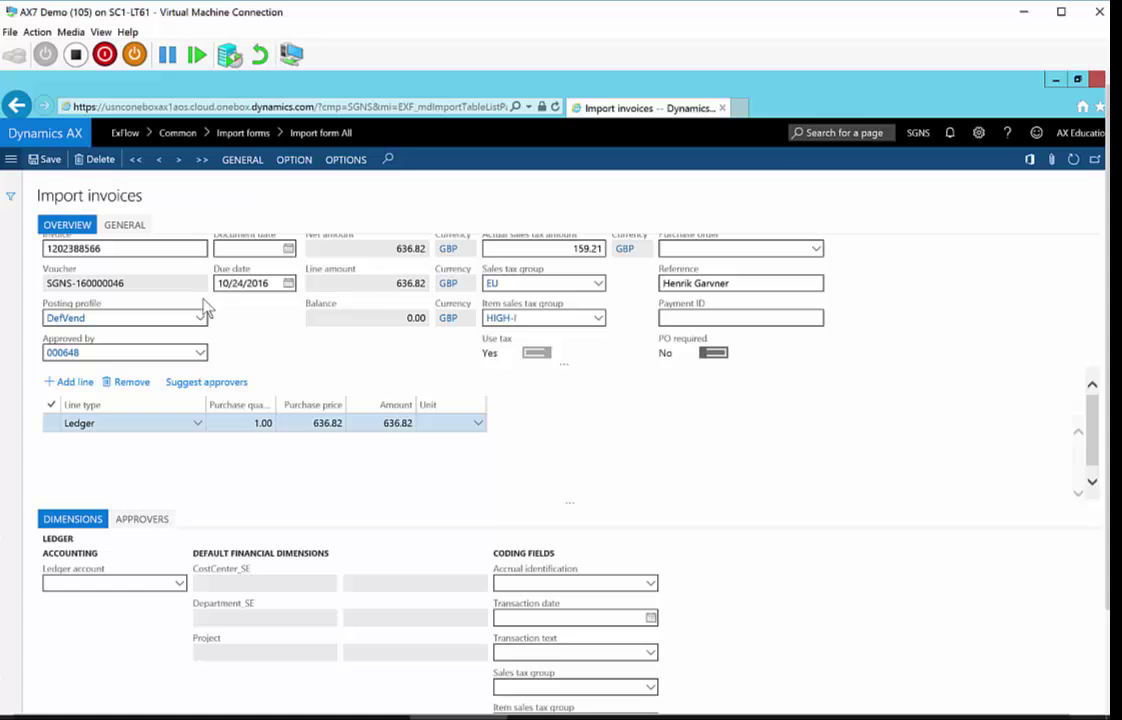
mouse_move(368, 396)
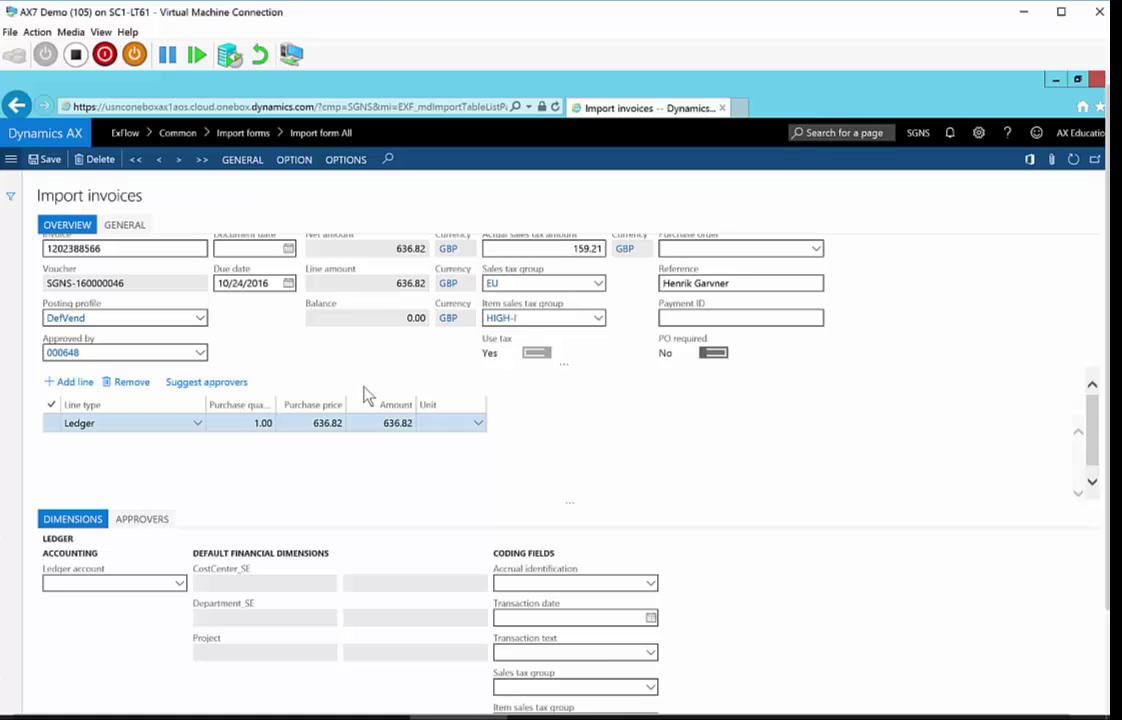
mouse_move(286, 188)
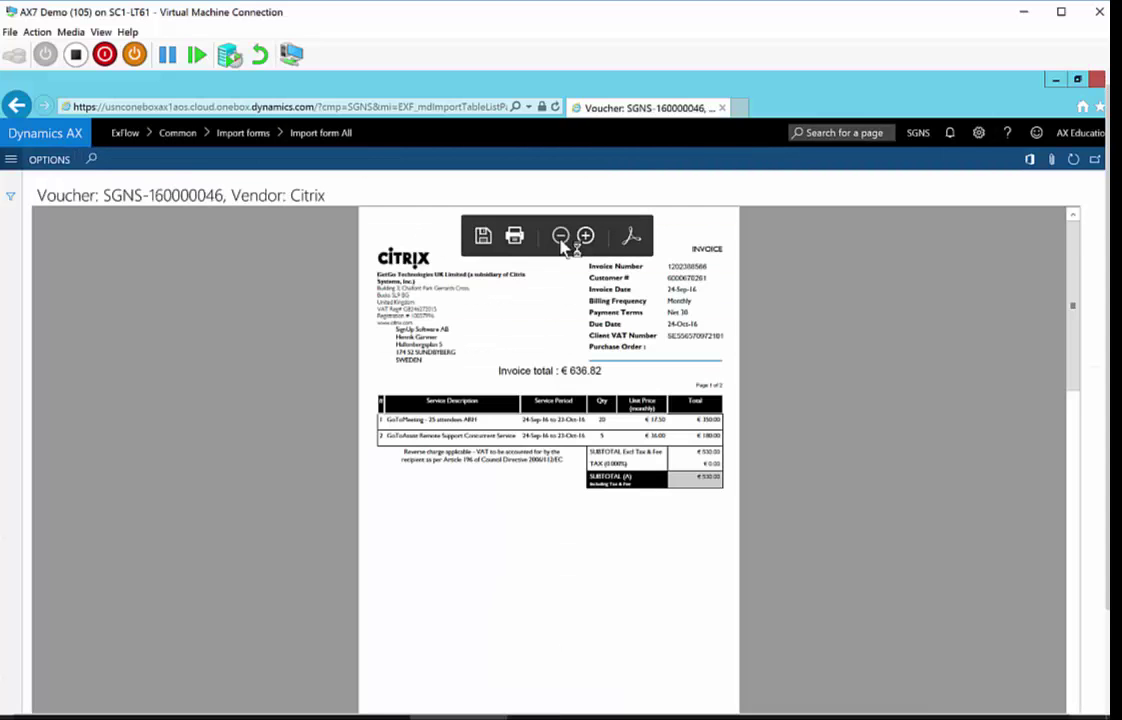
mouse_move(1044, 176)
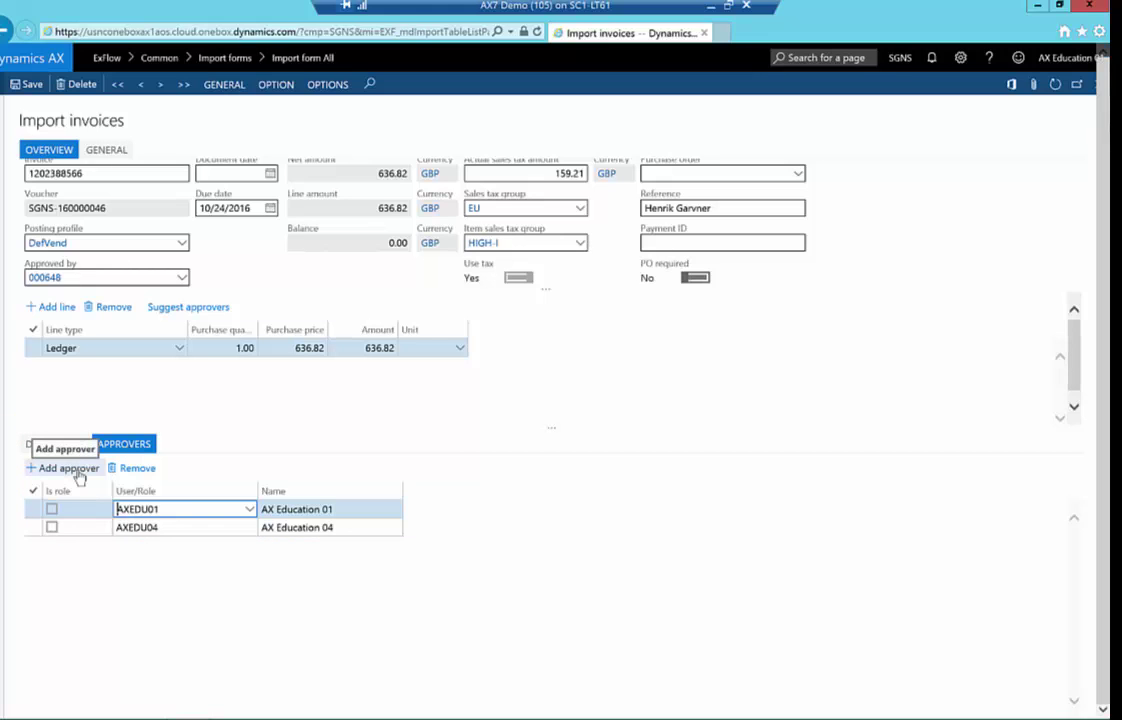
mouse_move(136, 468)
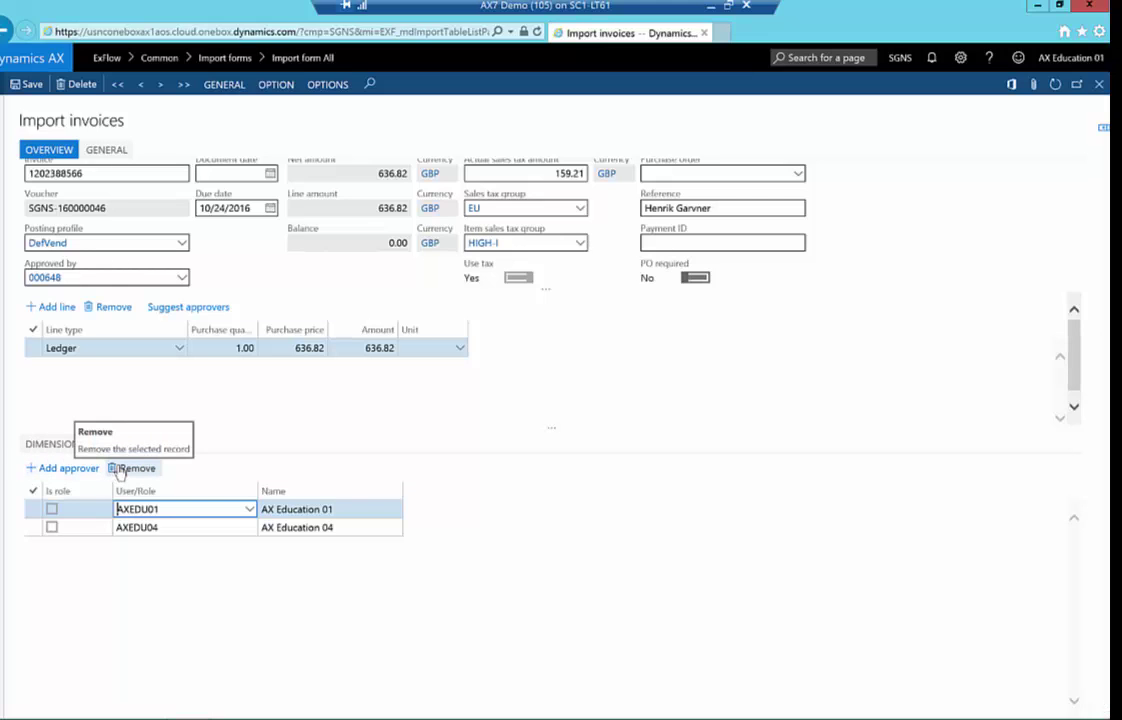
mouse_move(120, 472)
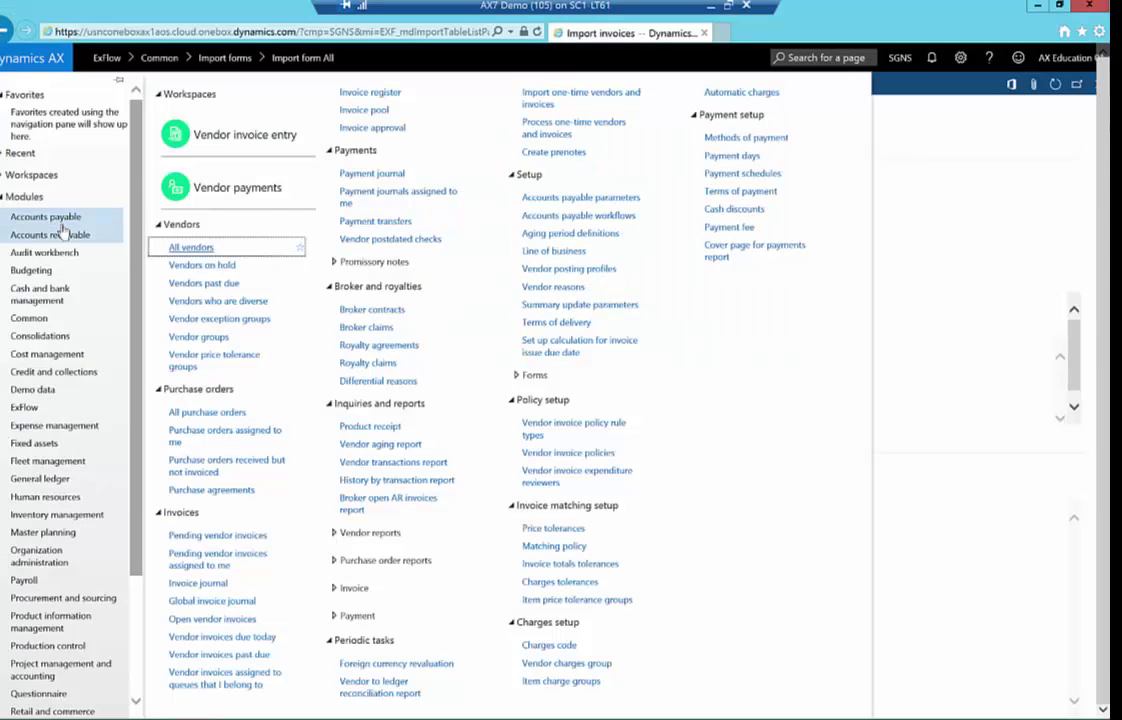
mouse_move(556, 210)
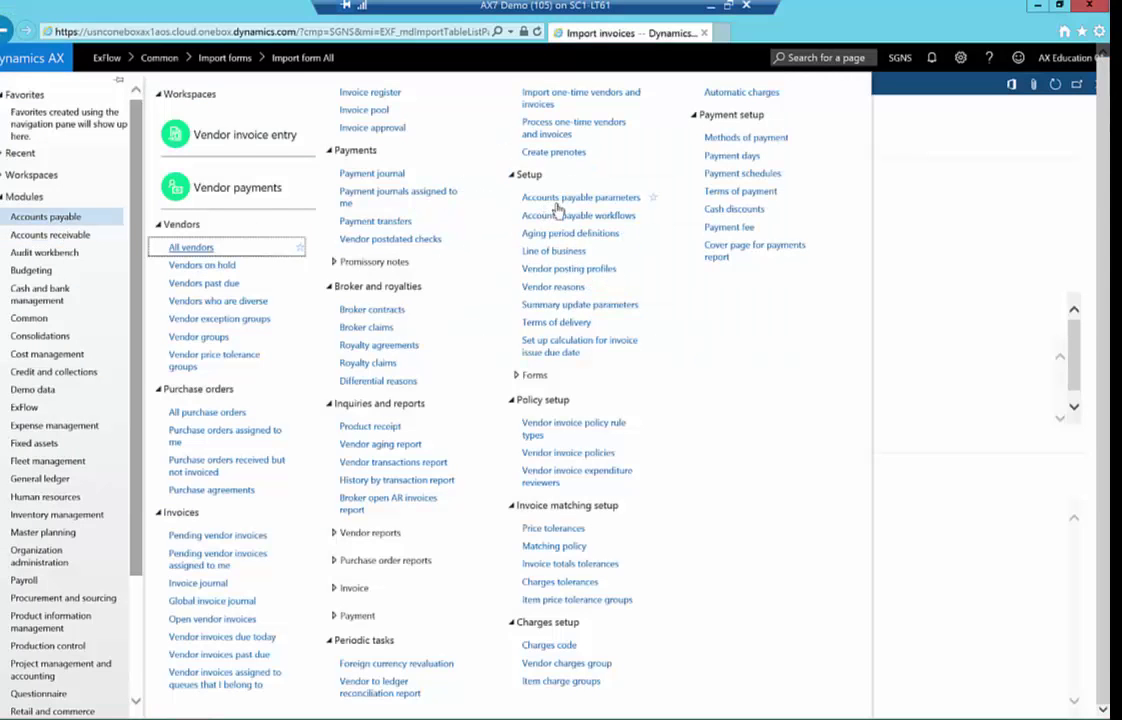
Step: Go to Accounts payable parameters from the Accounts payable setup menu
click(580, 198)
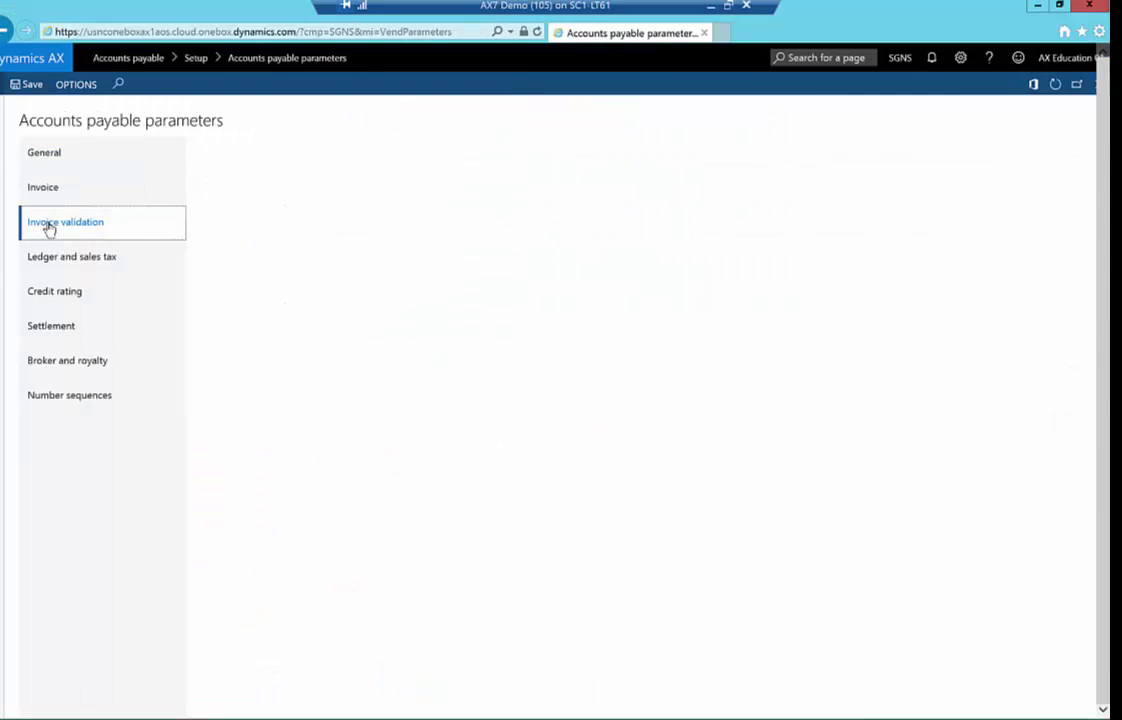
Step: Show the Invoice validation settings with three-way line matching options
click(64, 220)
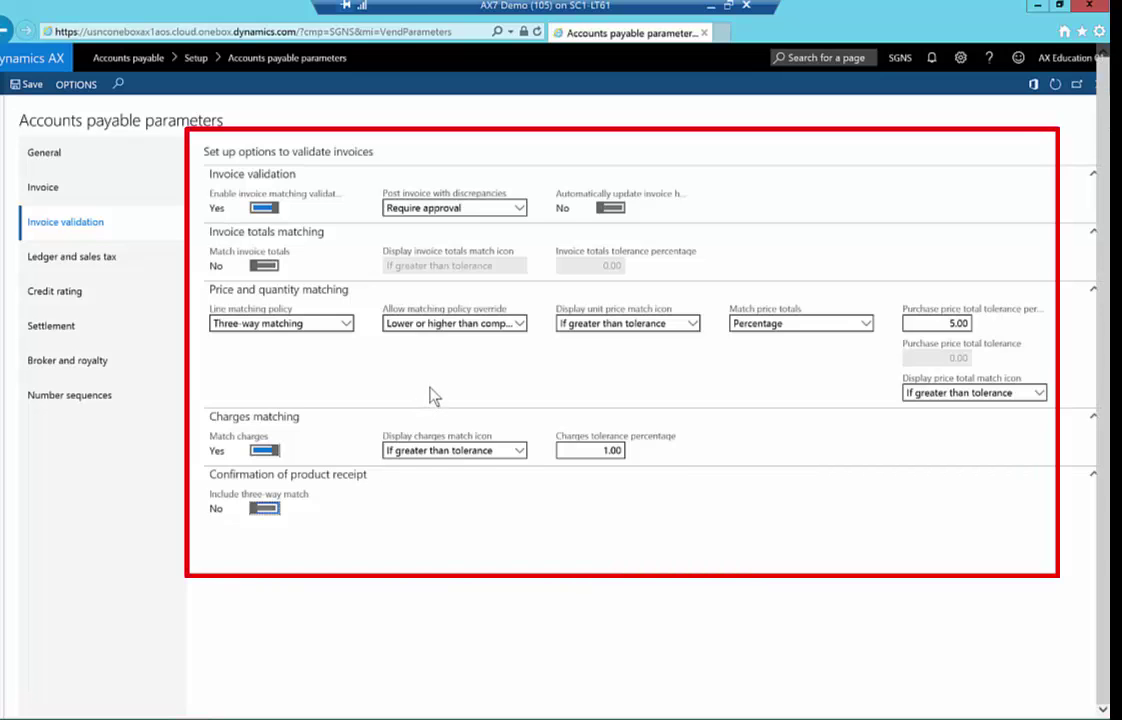
mouse_move(442, 394)
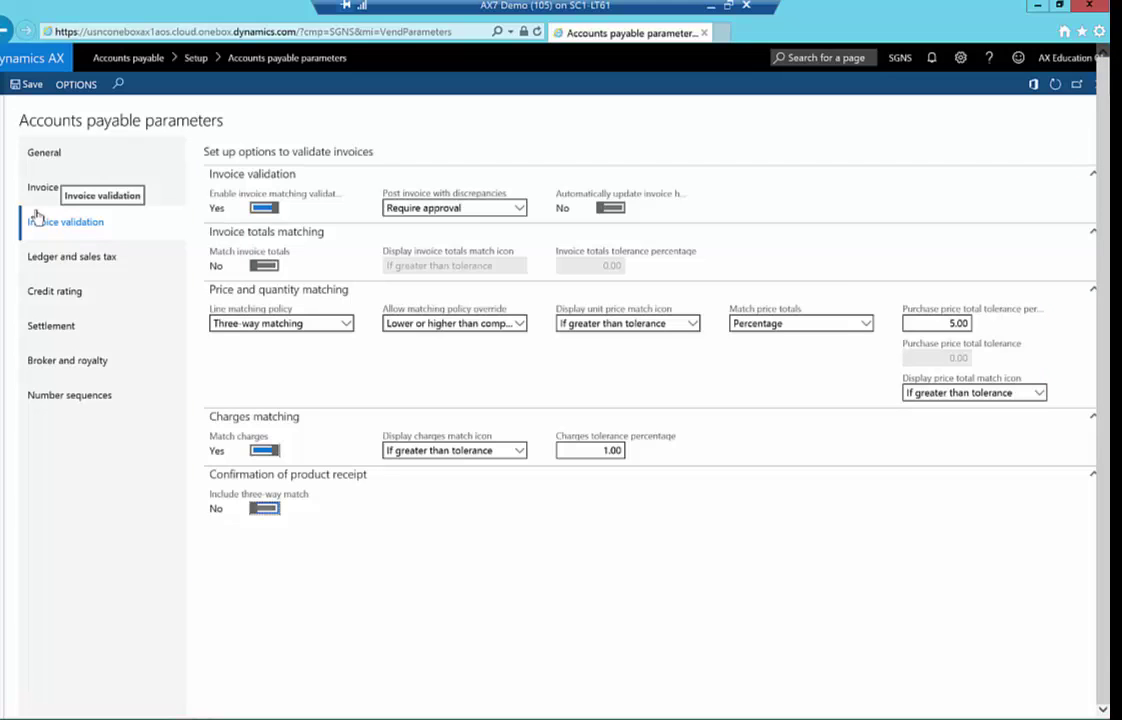
mouse_move(36, 216)
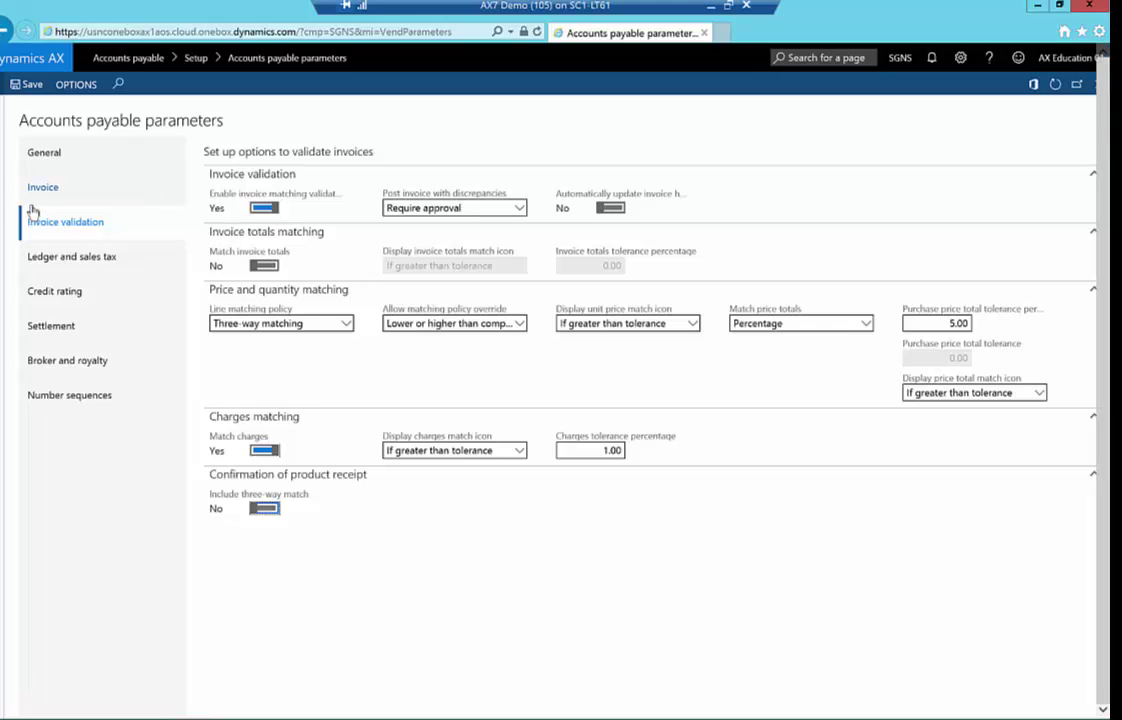
mouse_move(88, 188)
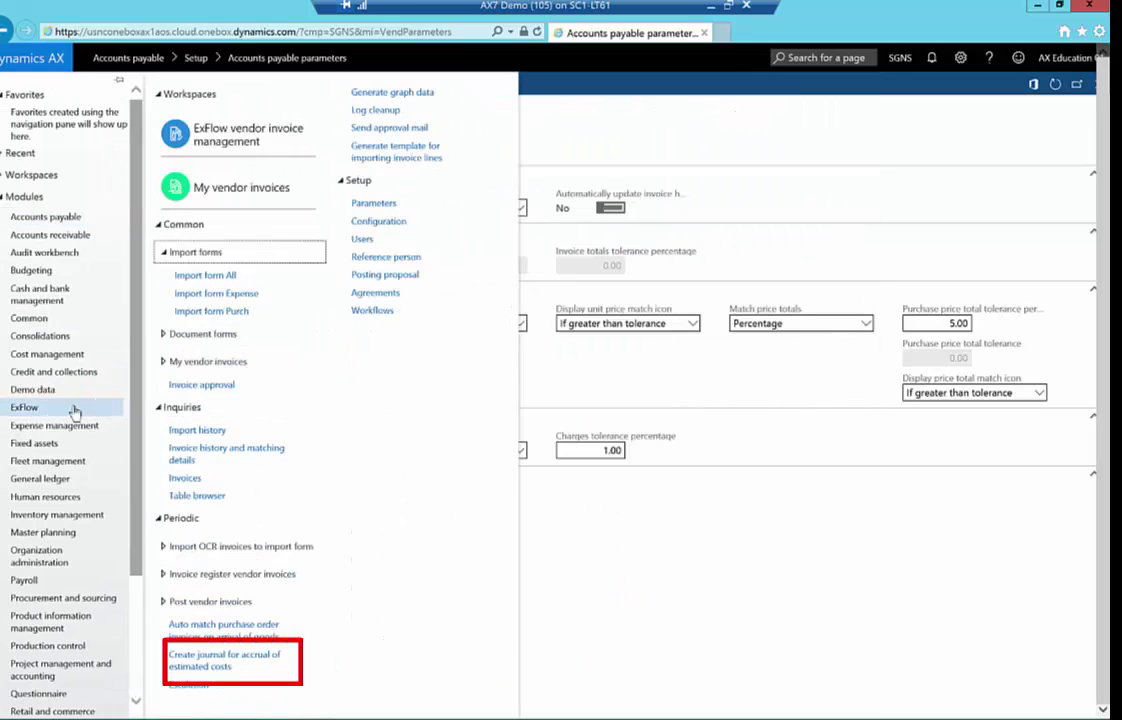
Step: Run the ExFlow accrual journal job with the 11/30/2016 and 12/1/2016 dates and confirm it
click(232, 660)
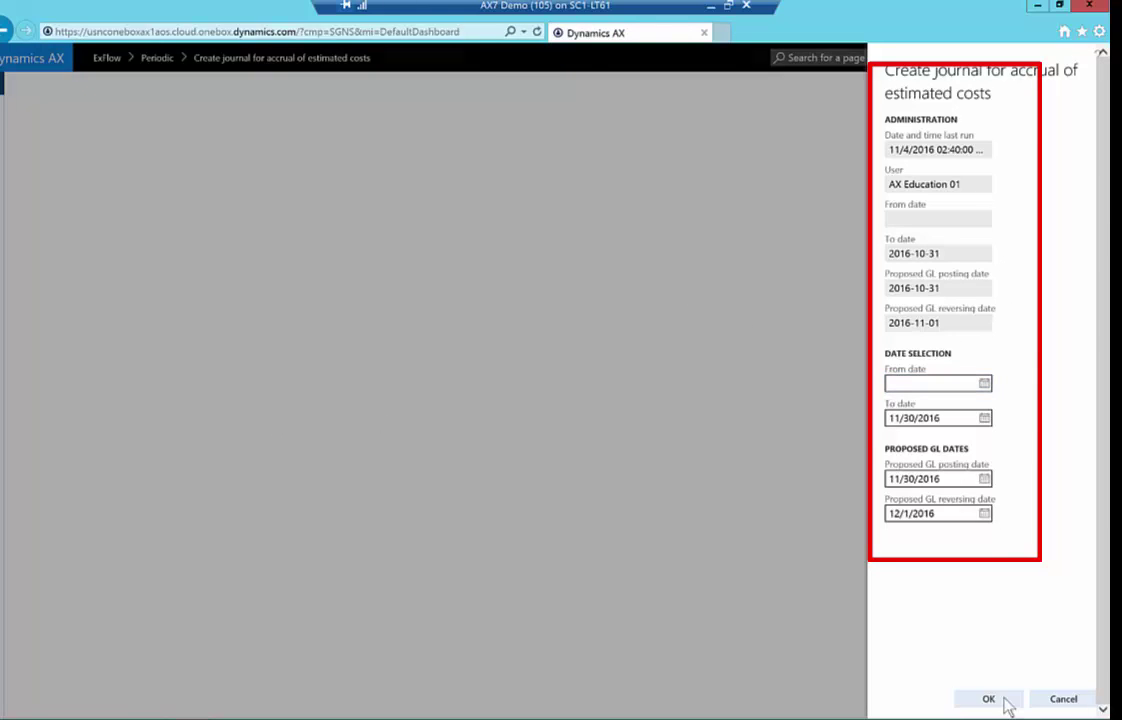
click(988, 698)
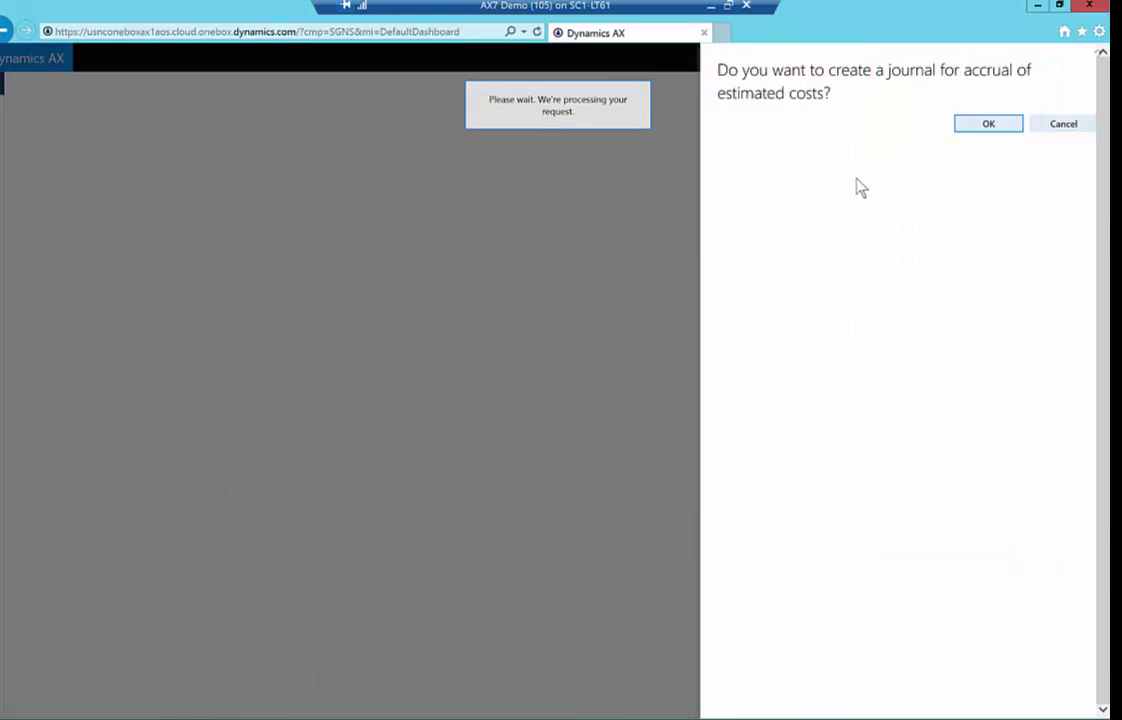
click(988, 124)
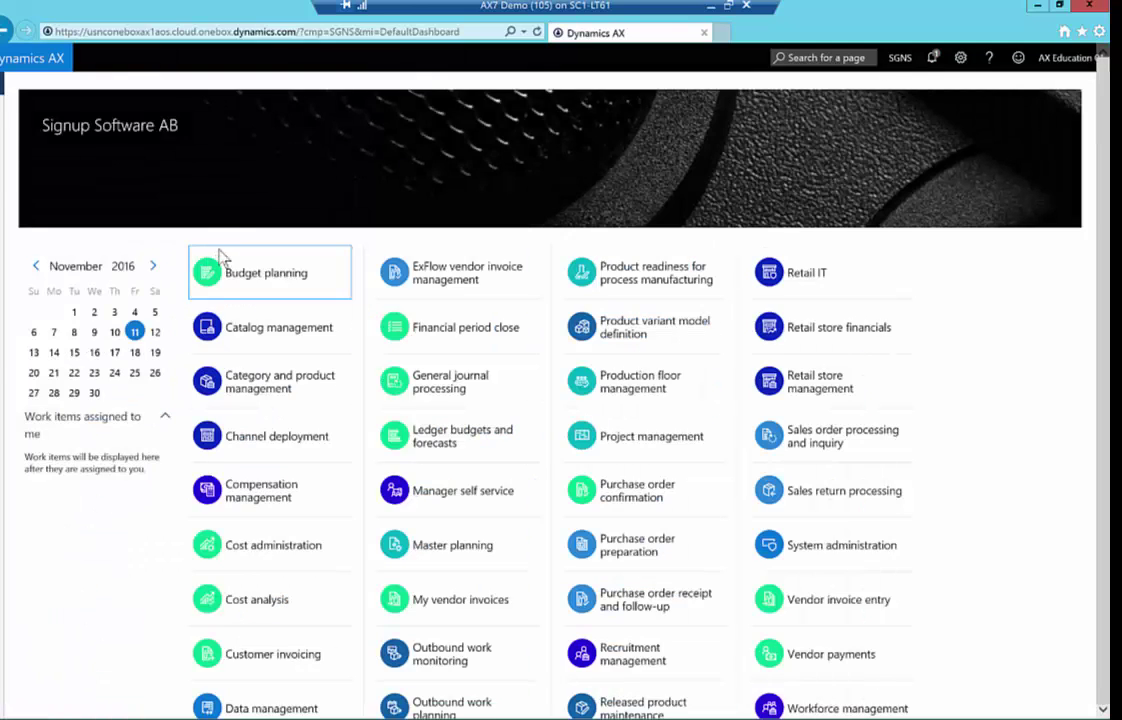
Step: Open journal SGNS-000058's lines and inspect the project account line's dimensions
click(268, 272)
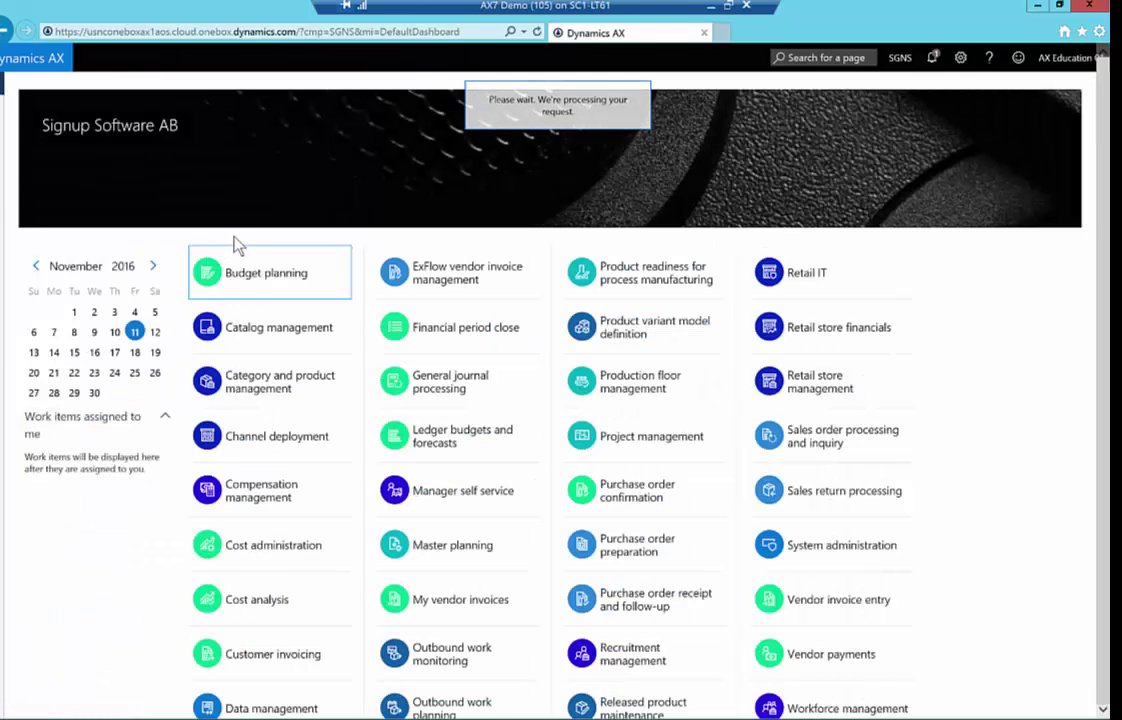
click(450, 380)
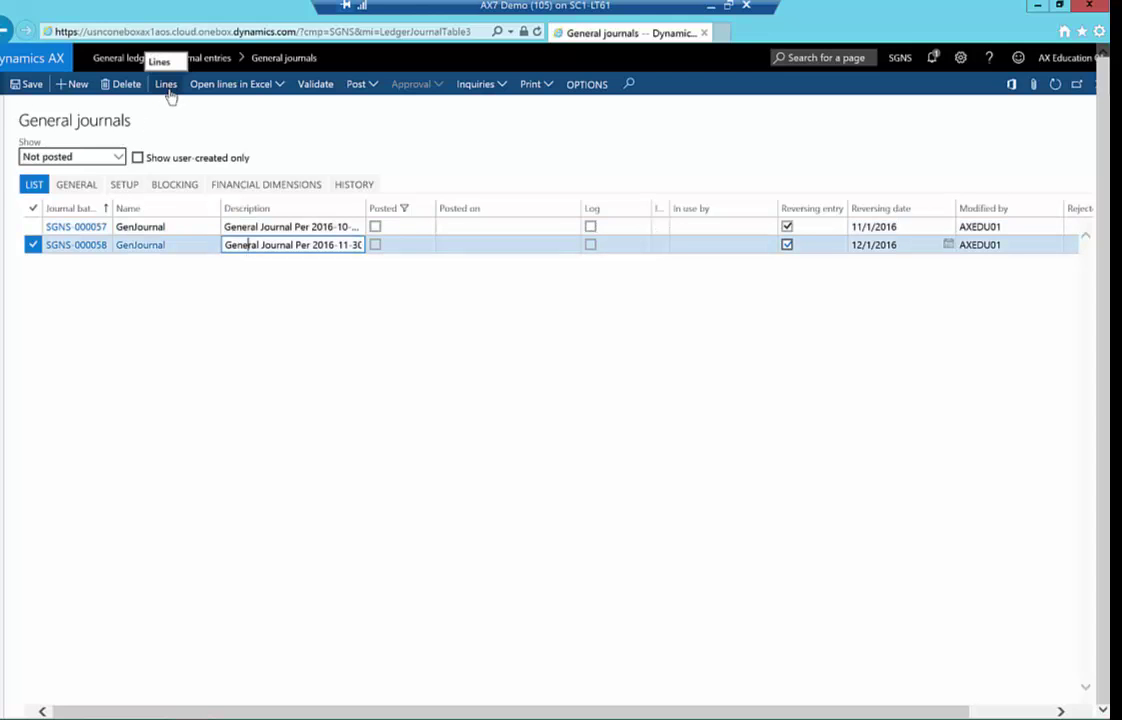
click(166, 84)
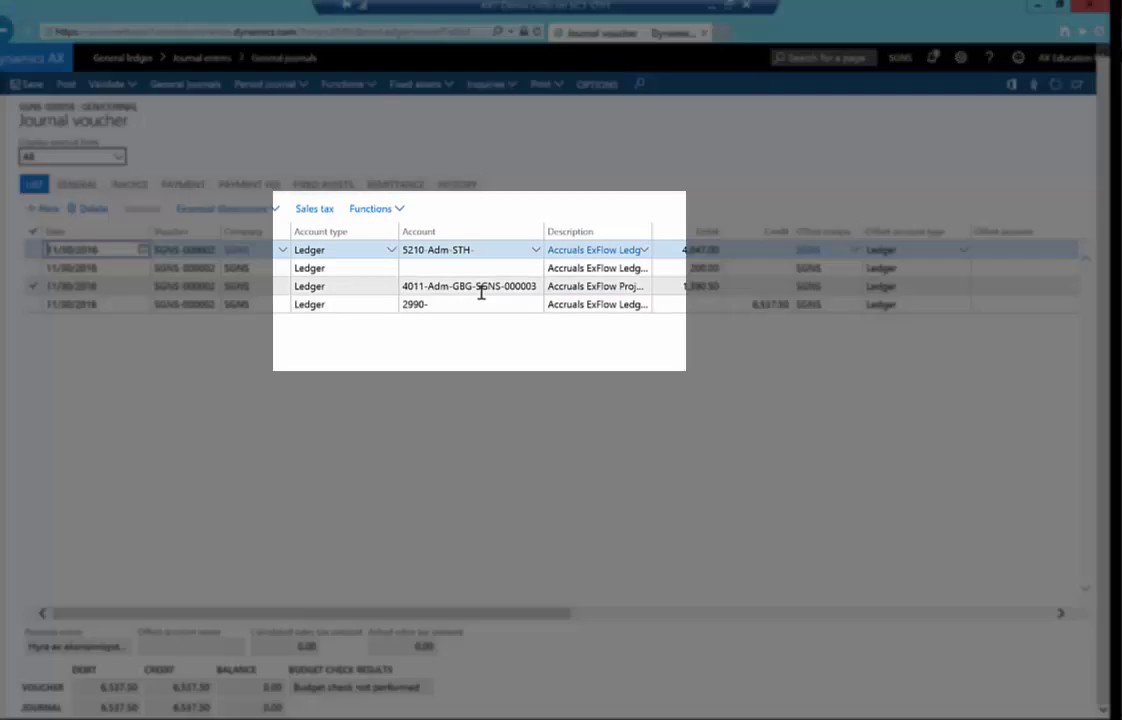
click(470, 248)
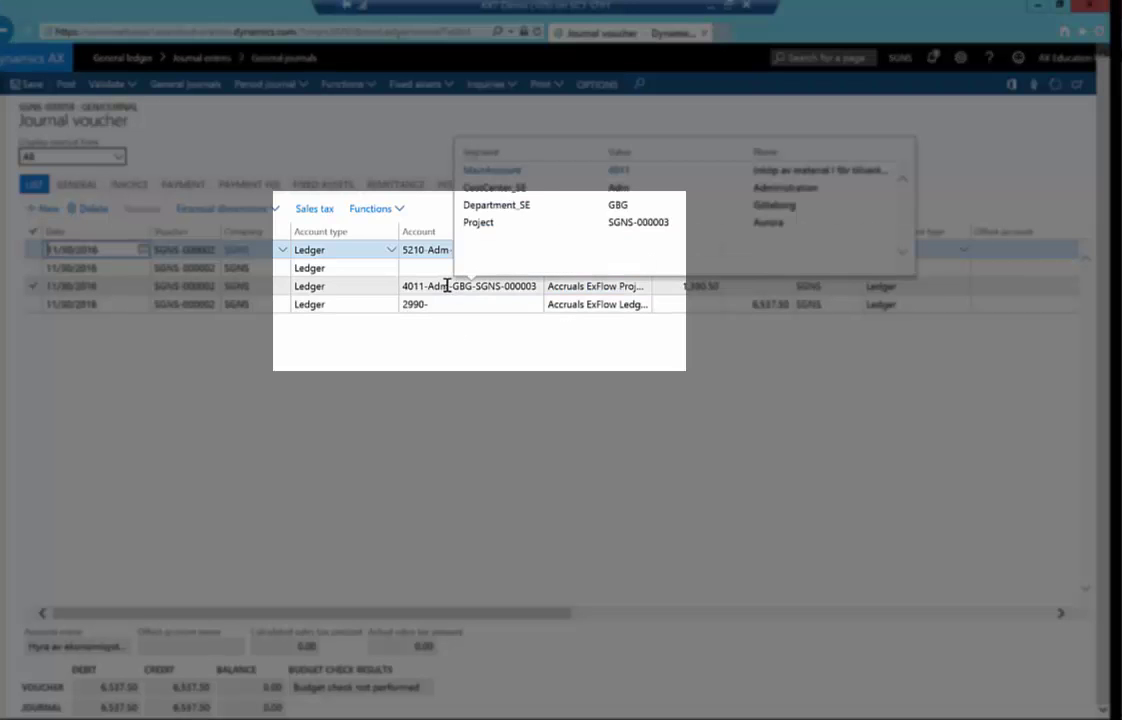